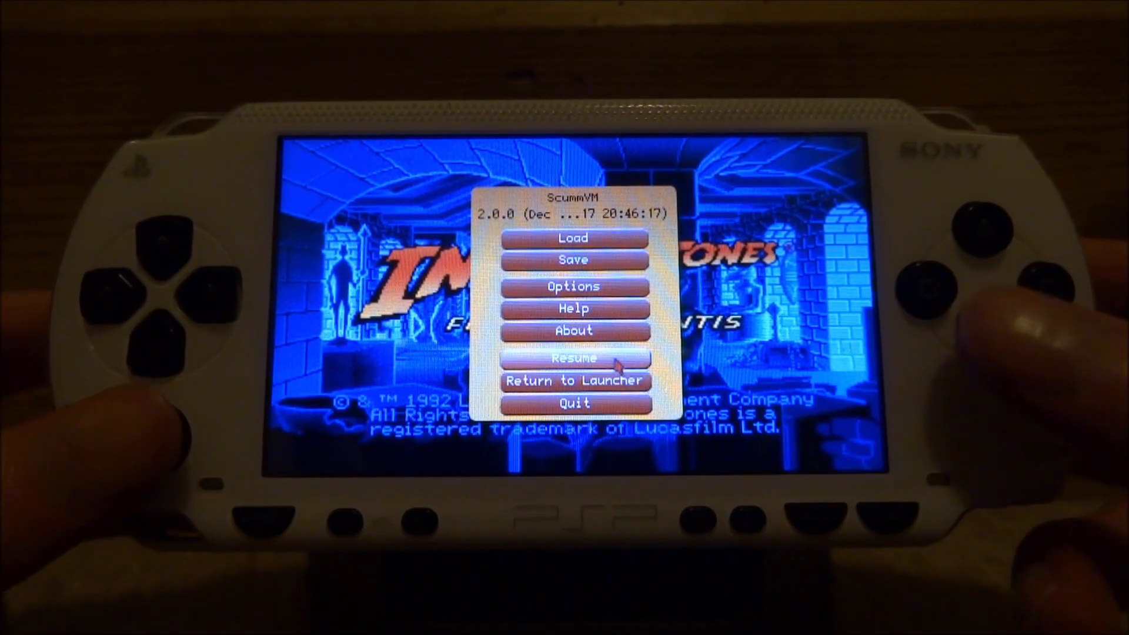
- Resume Indiana Jones and the Fate of Atlantis from the ScummVM global menu, returning to its title screen
{"action": "left_click", "coordinate": [572, 359]}
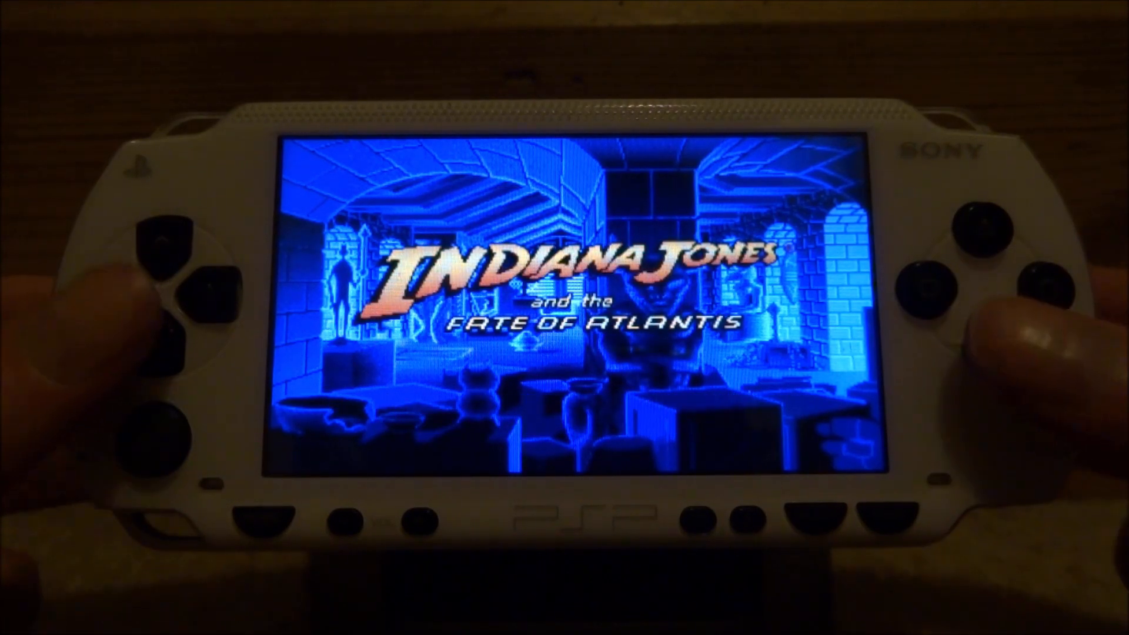